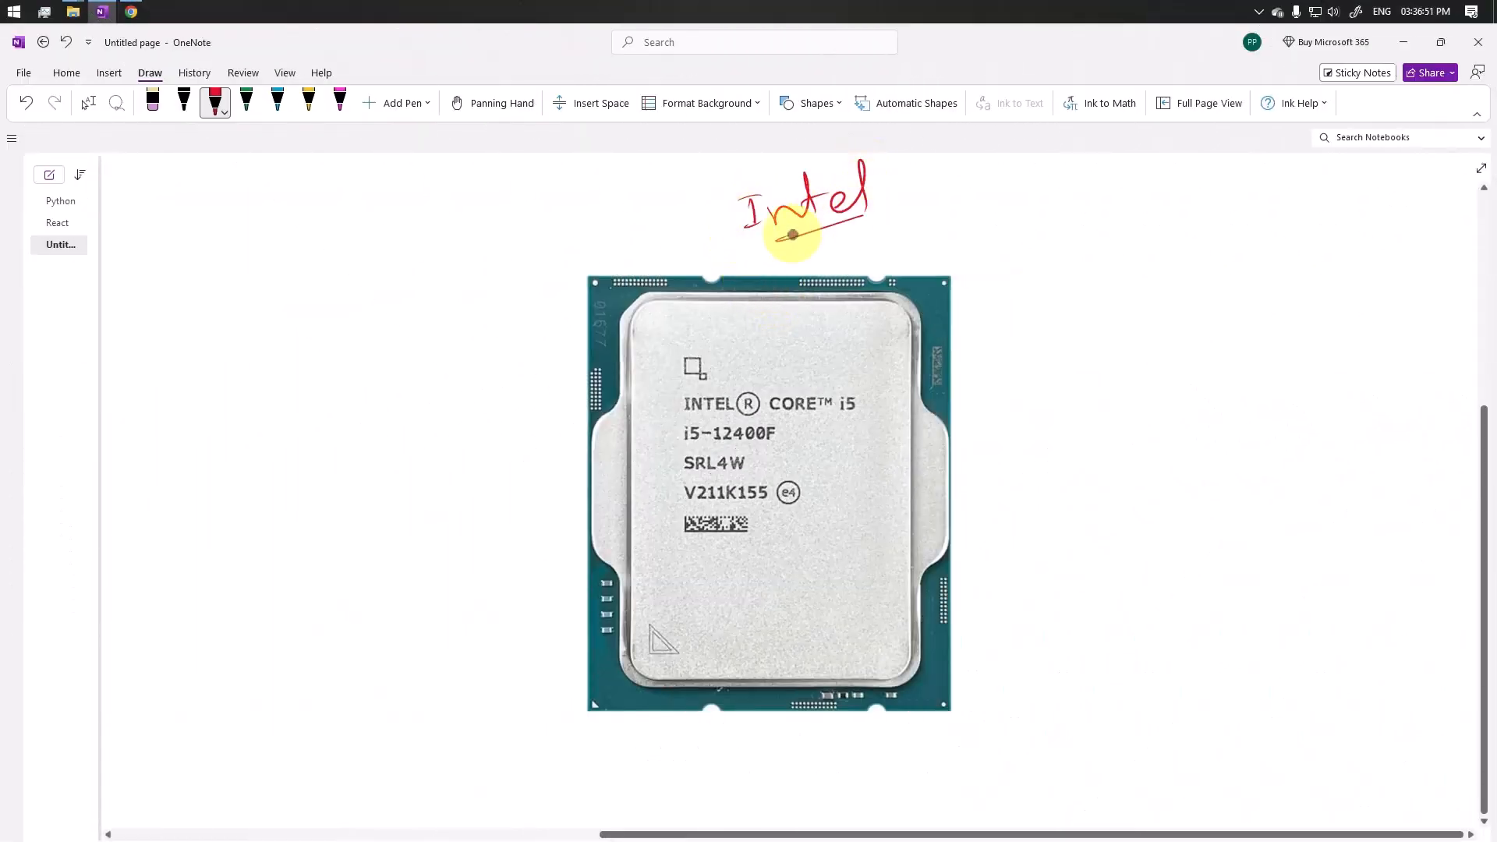
# Step: Choose Processor as the product type so batch and serial number fields appear
pyautogui.click(131, 11)
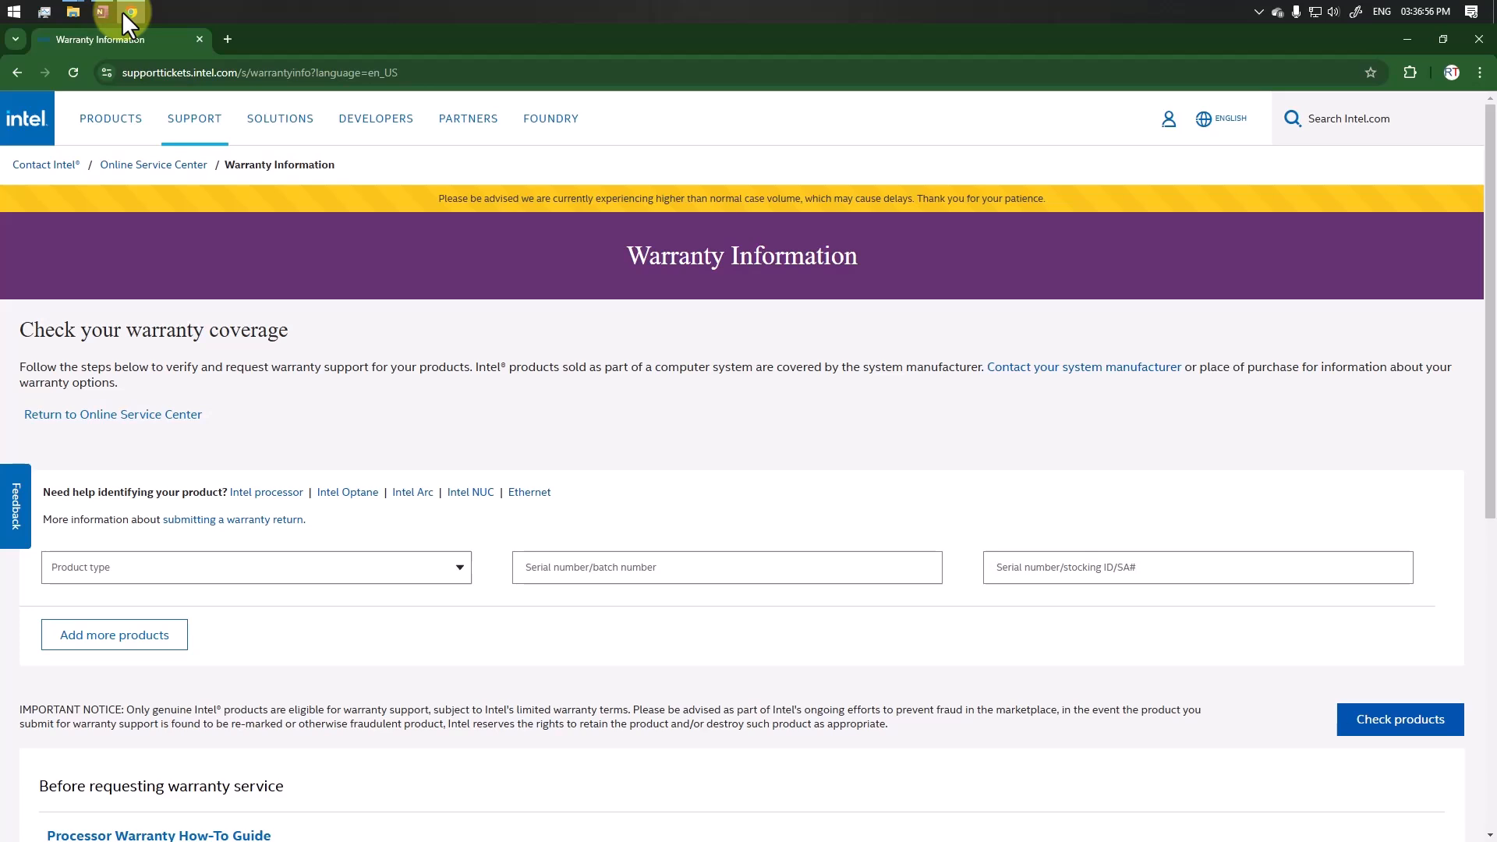
pyautogui.moveTo(301, 500)
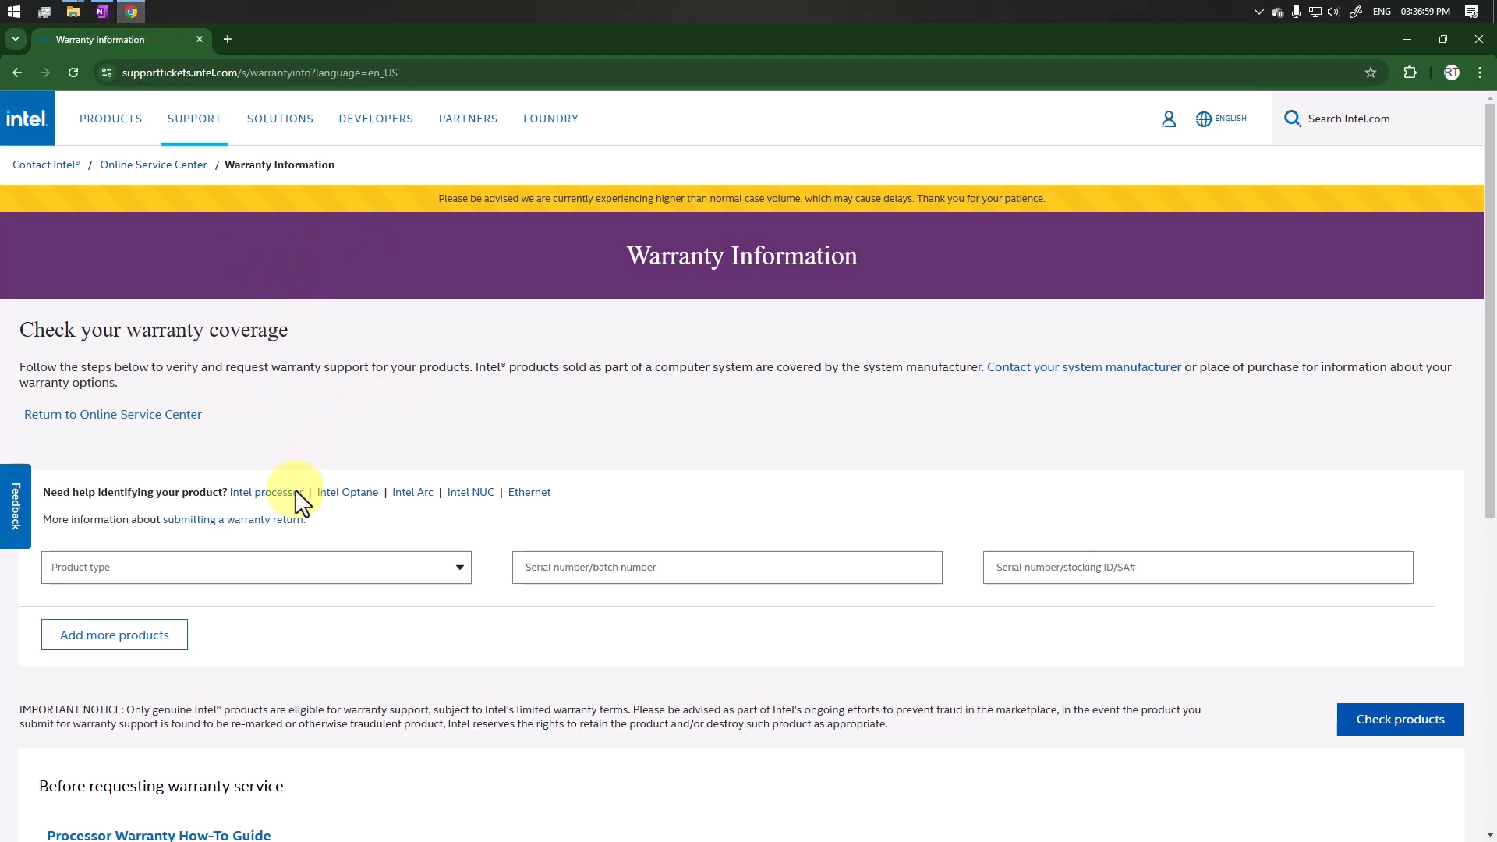
pyautogui.scroll(-3)
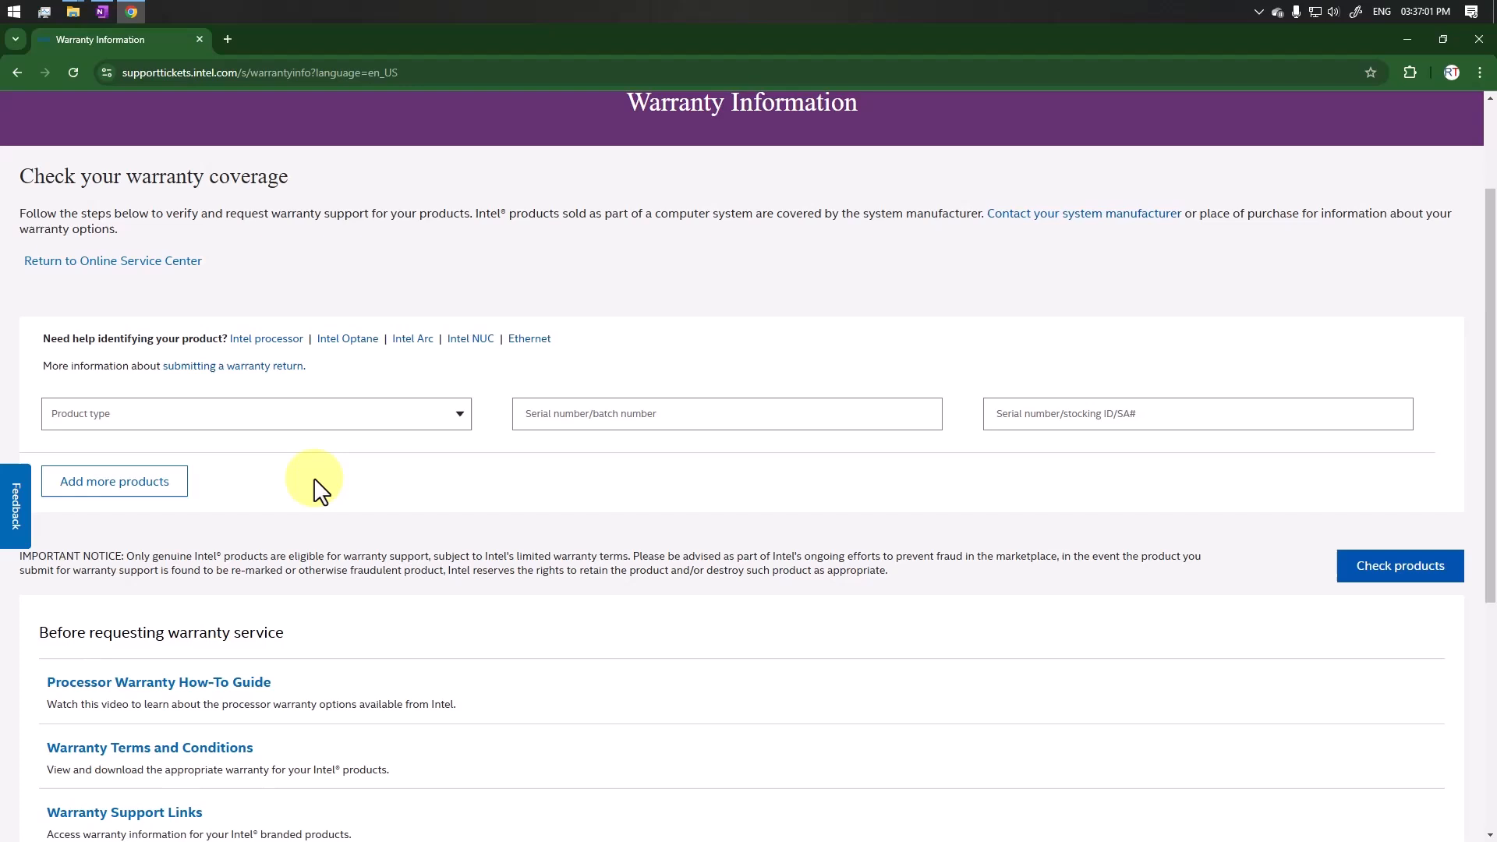
pyautogui.click(254, 411)
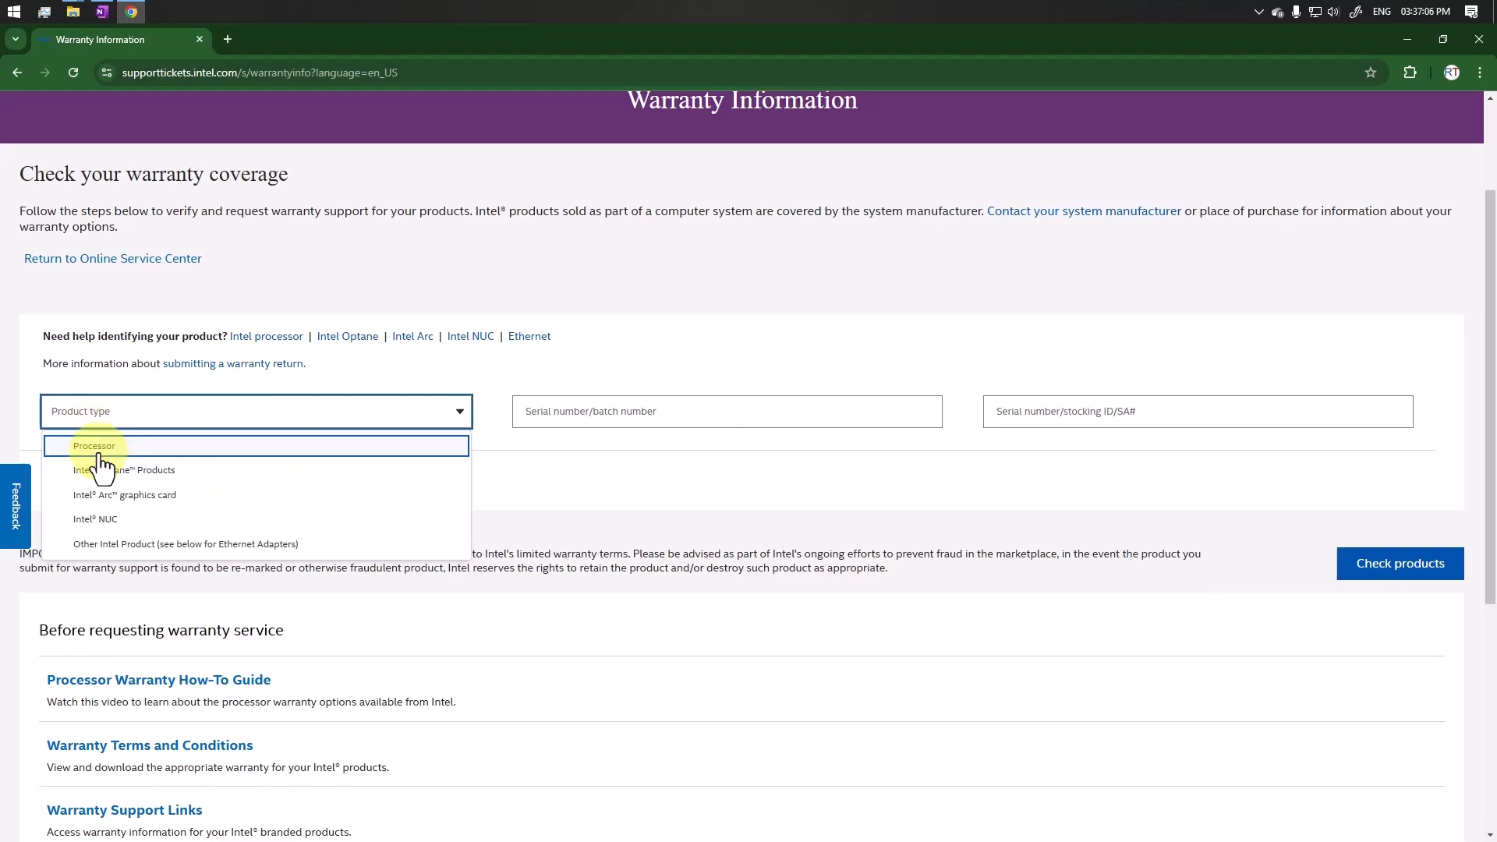
pyautogui.click(94, 446)
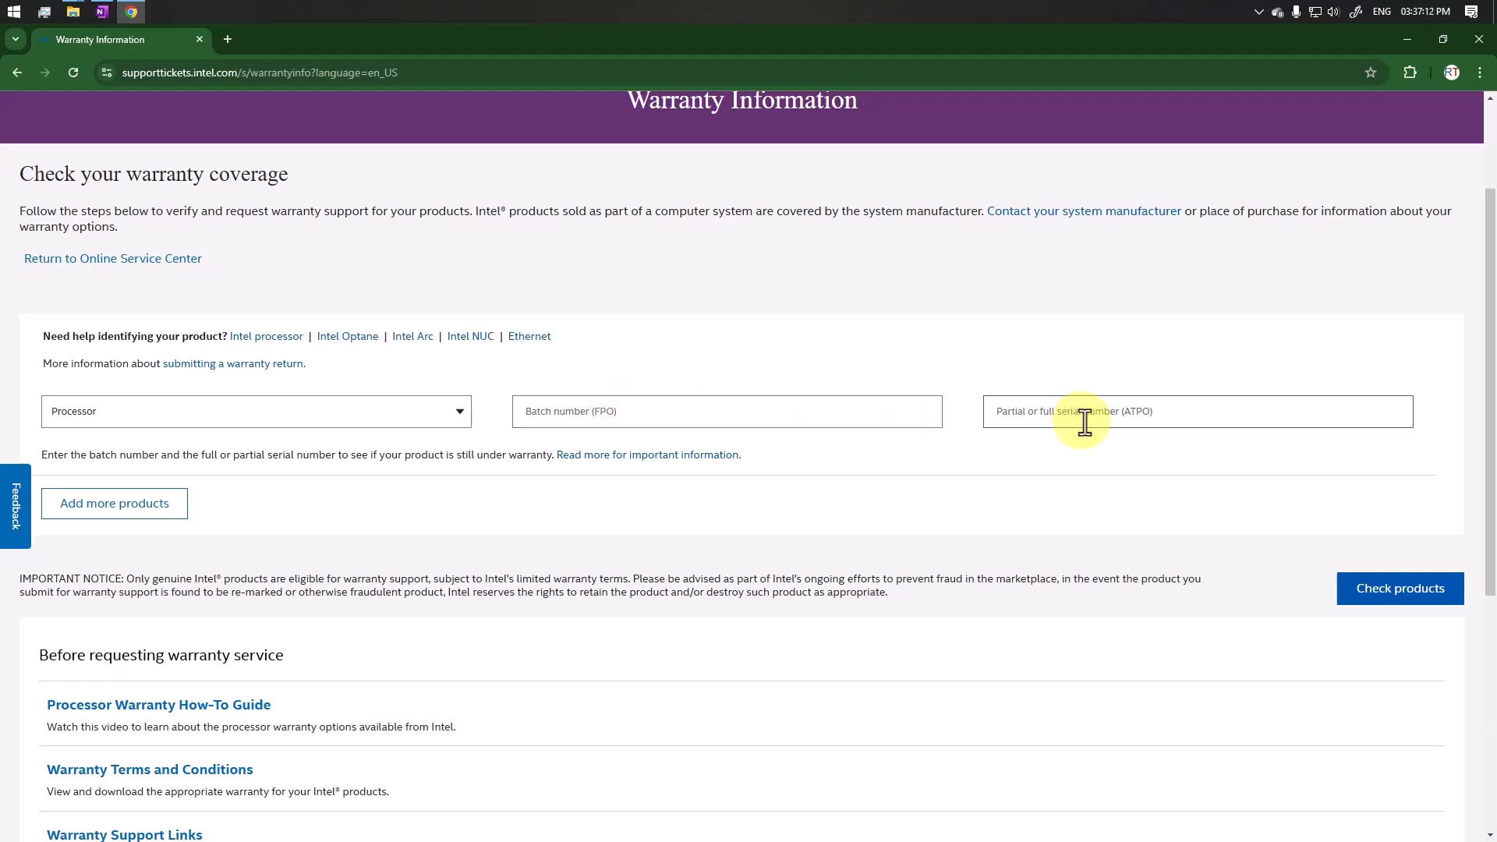
# Step: Fill in the processor's serial (ATPO) and batch (FPO) numbers and run Check products
pyautogui.click(100, 11)
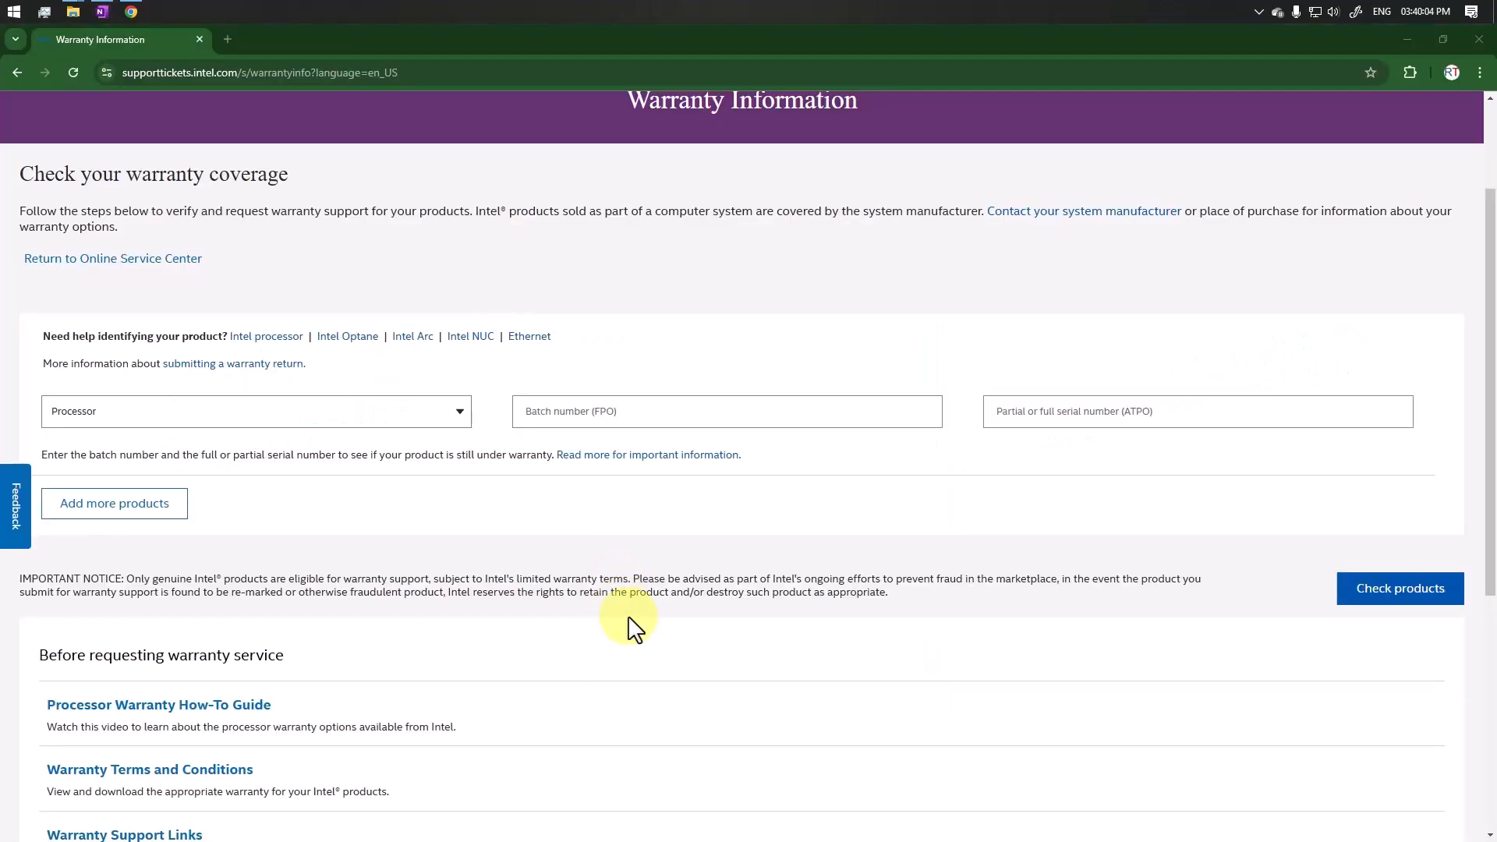
pyautogui.click(727, 411)
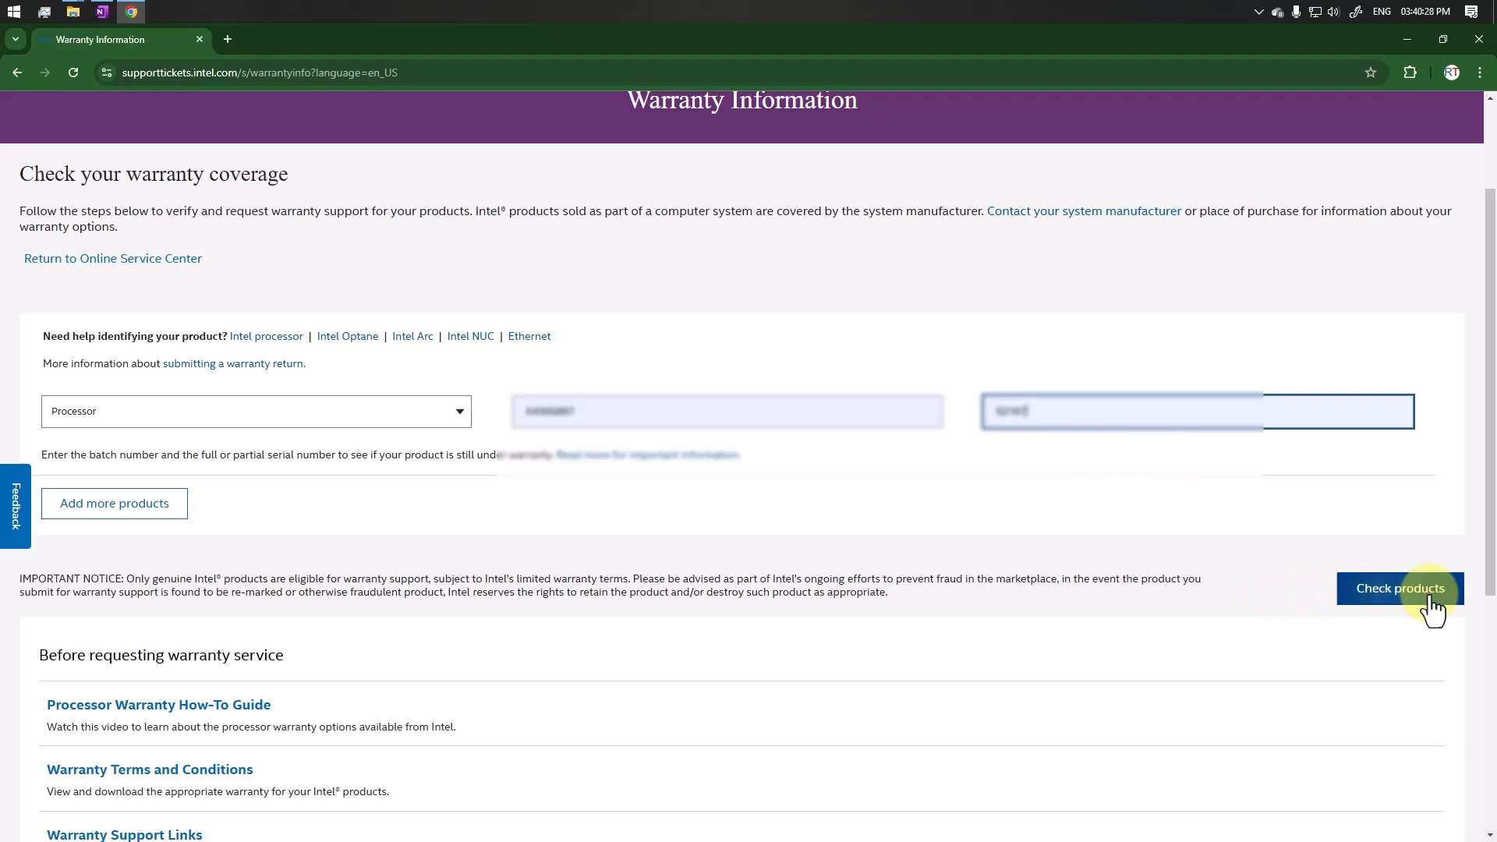
pyautogui.click(1400, 588)
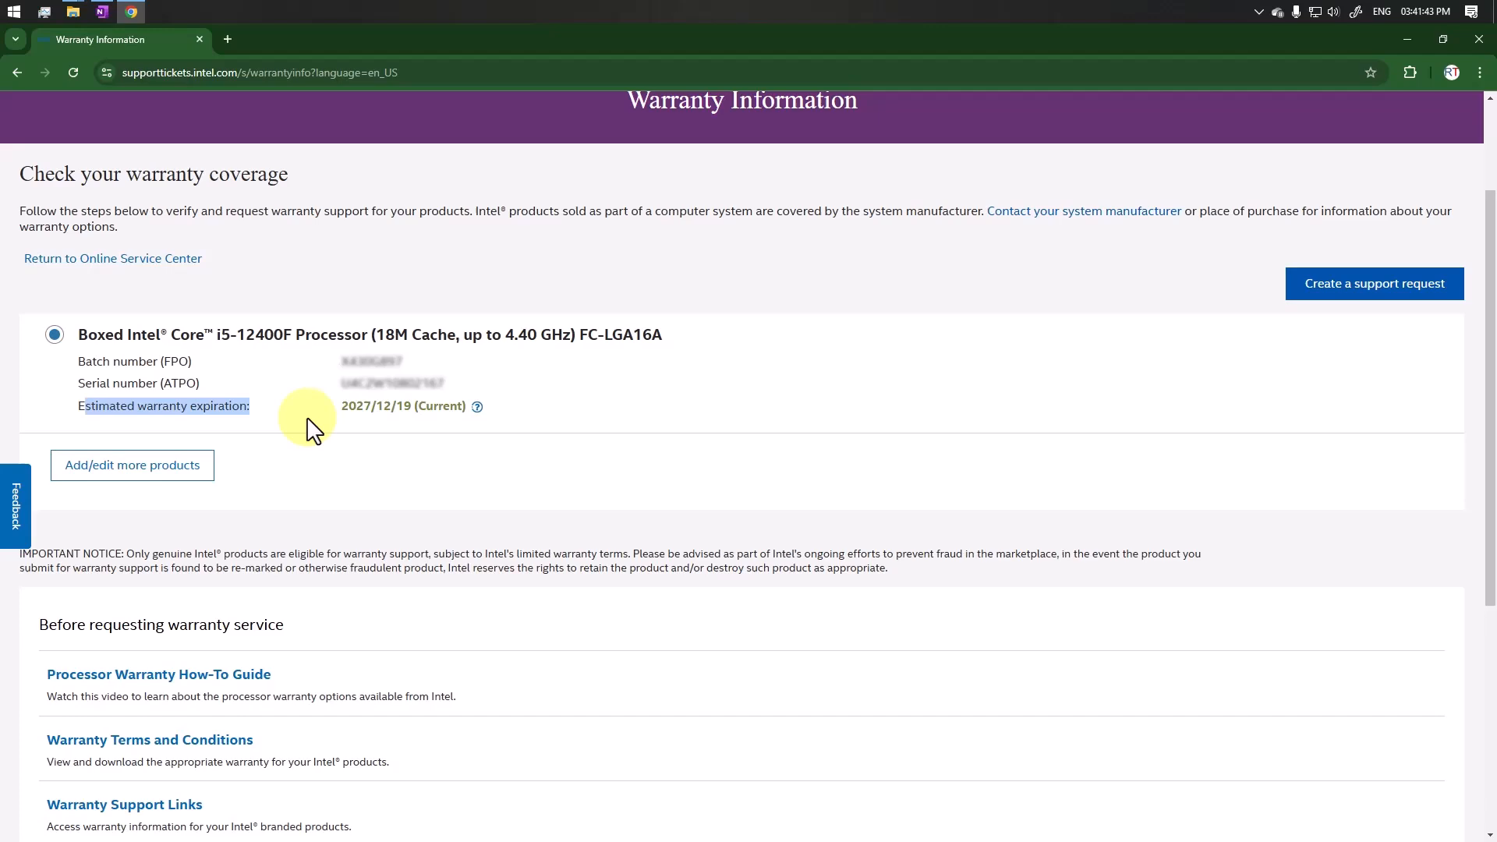
# Step: Scroll to the result: Boxed Core i5-12400F, warranty current until 2027/12/19
pyautogui.scroll(3)
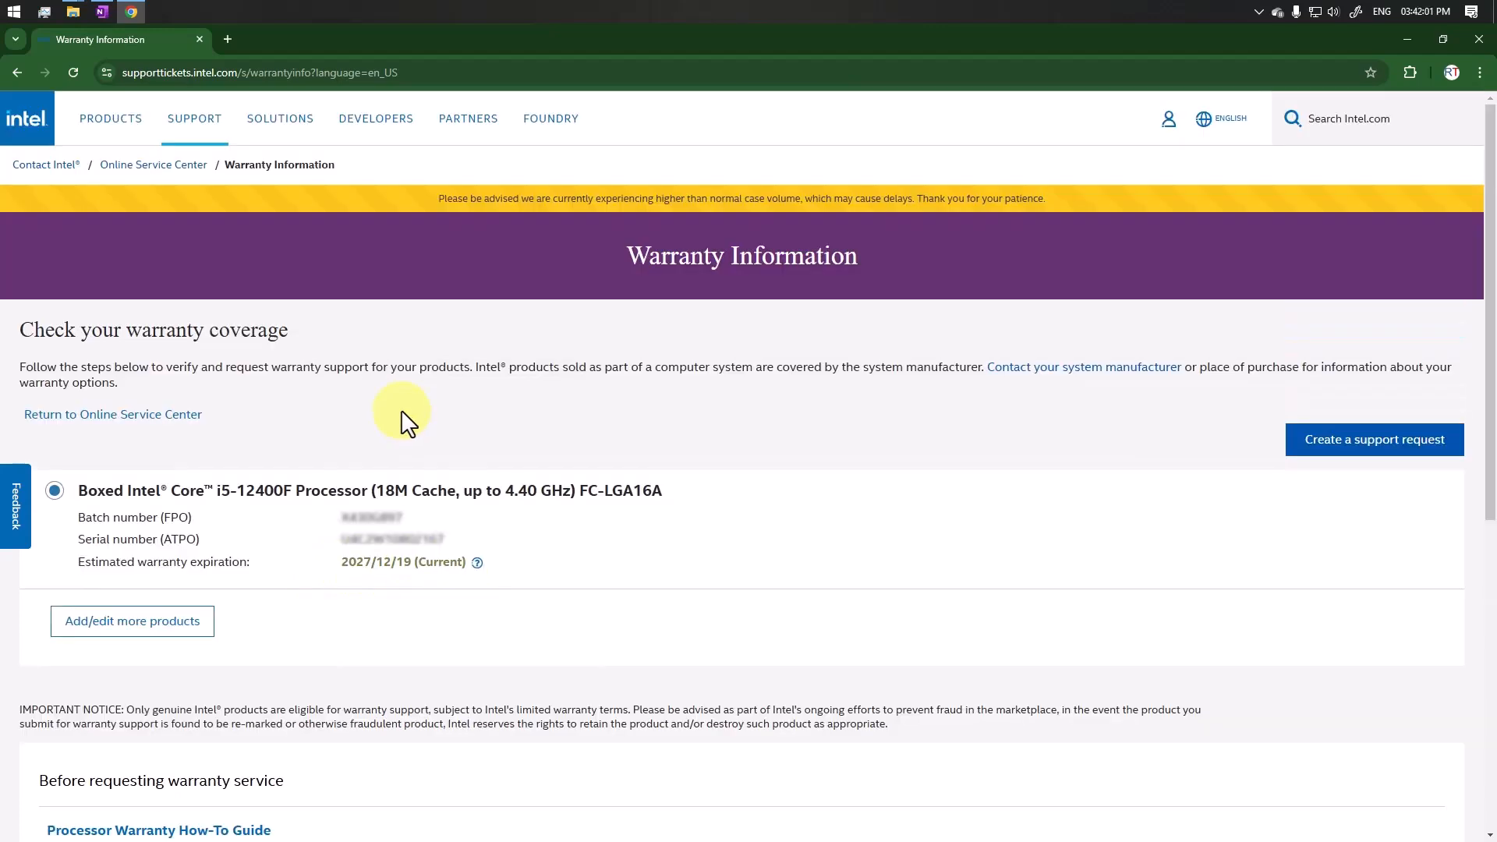
pyautogui.moveTo(284, 365)
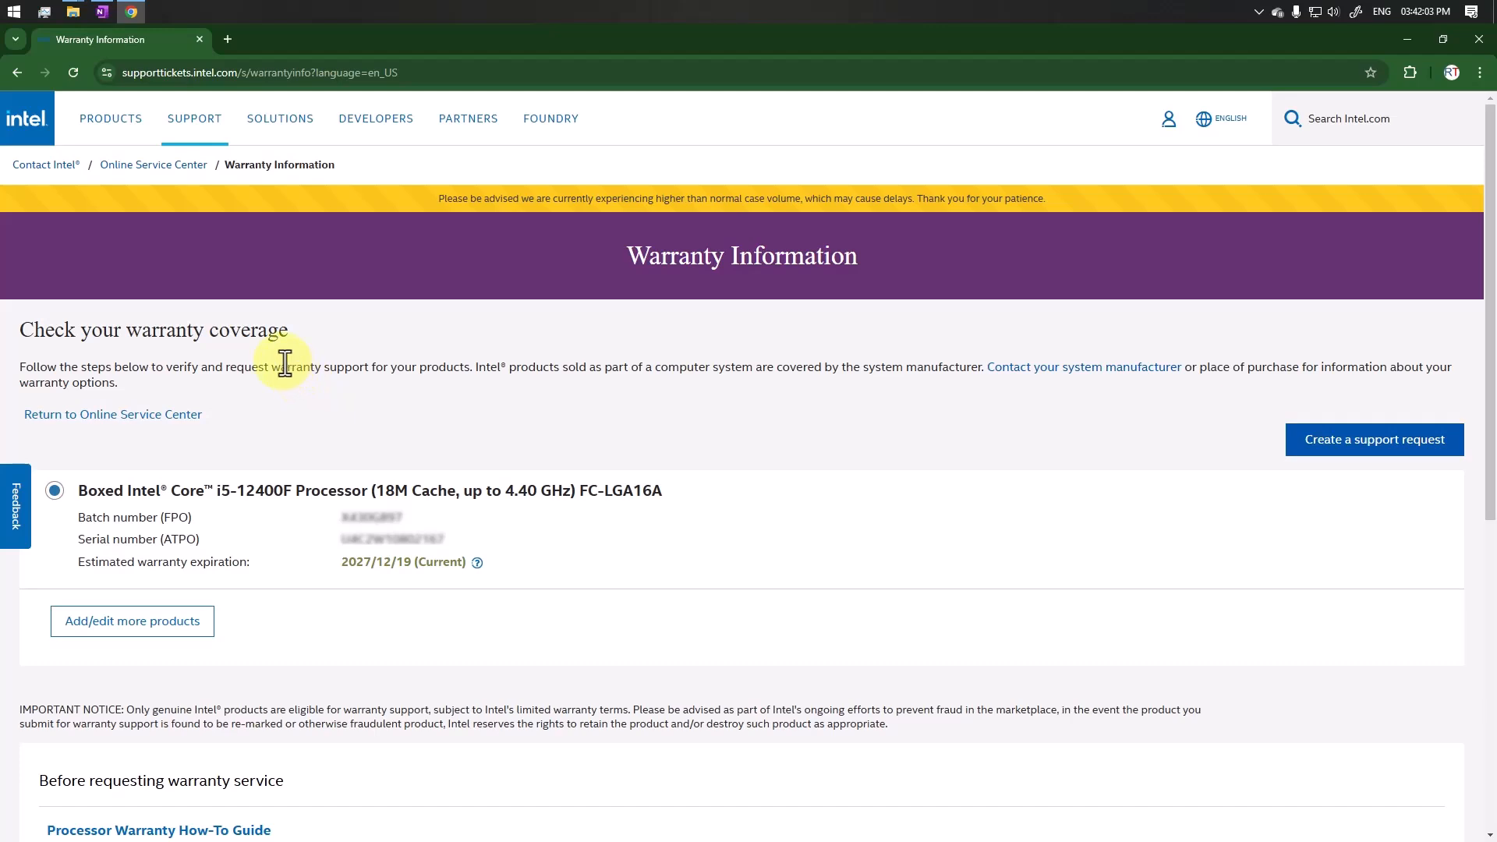